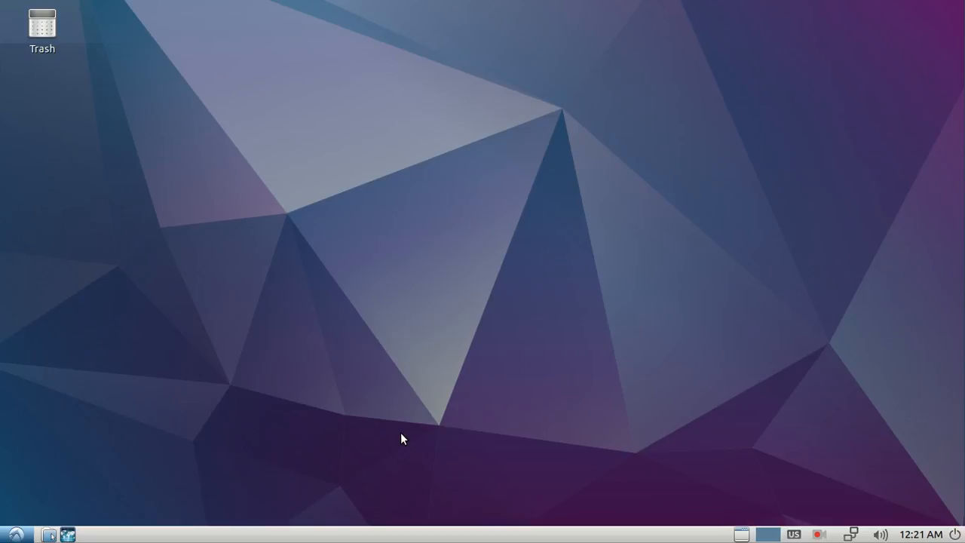
pyautogui.moveTo(138, 467)
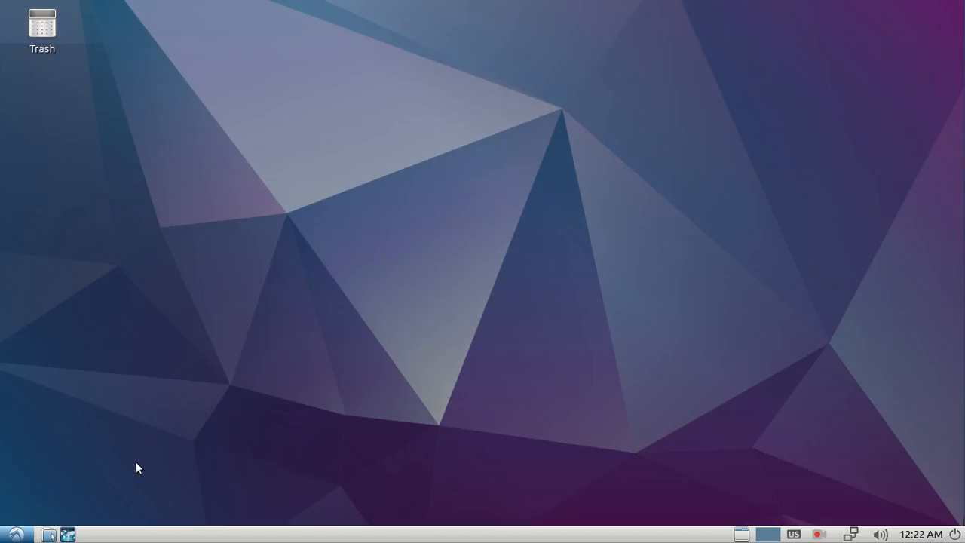
# - Launch PCManFM into the Pictures folder and start a second file manager window for Music
pyautogui.click(48, 534)
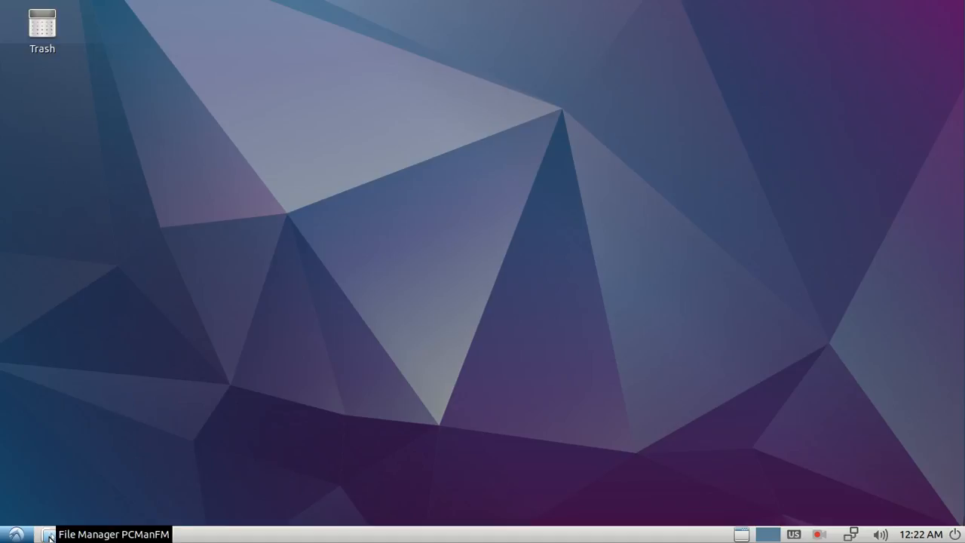
pyautogui.click(49, 533)
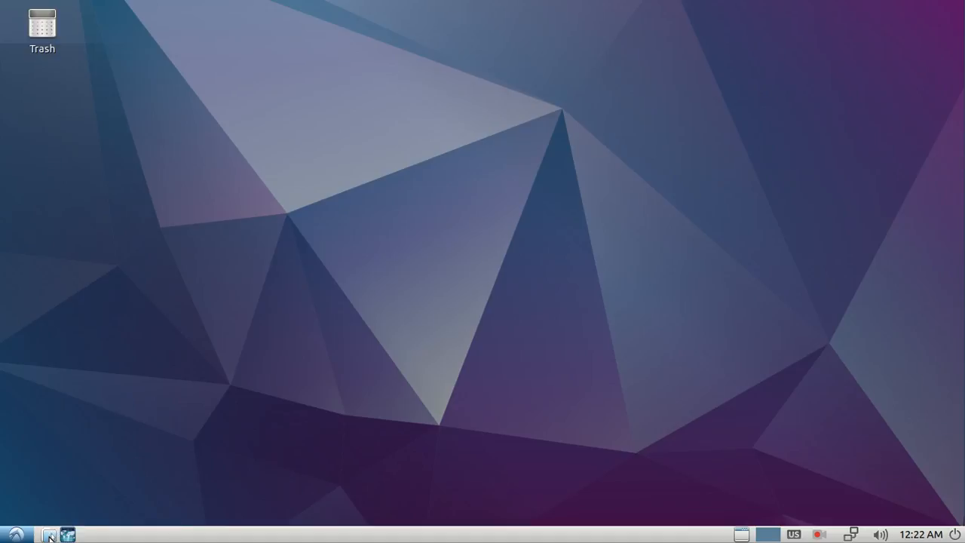
pyautogui.click(67, 534)
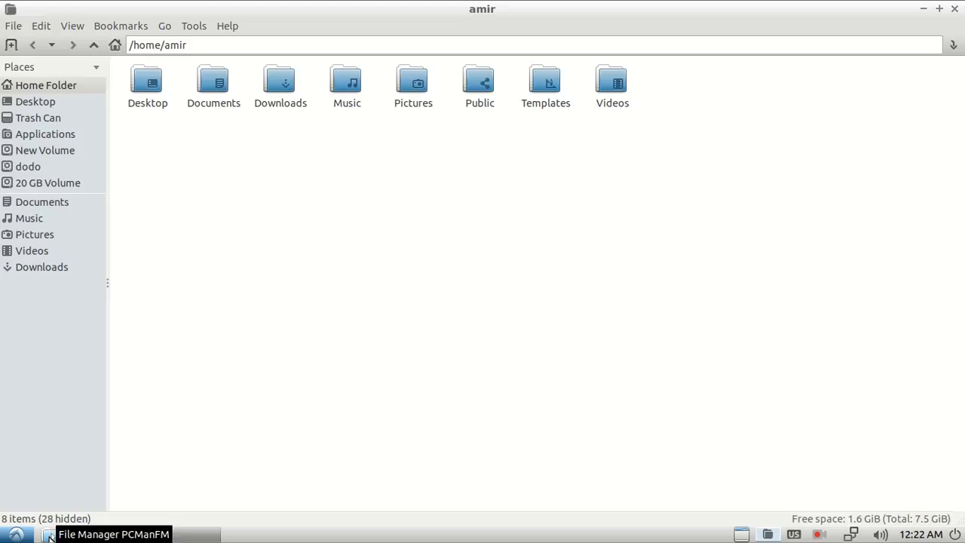
pyautogui.doubleClick(414, 79)
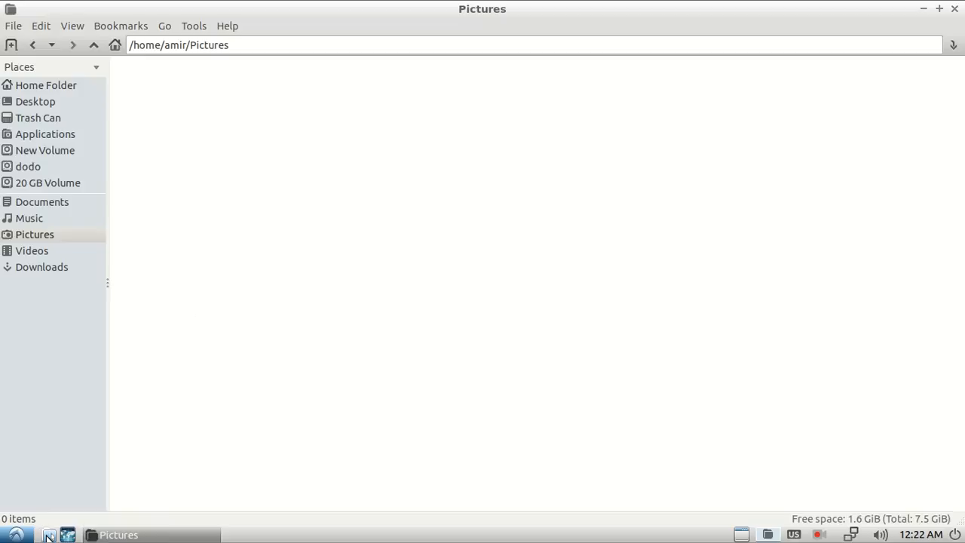
pyautogui.click(46, 84)
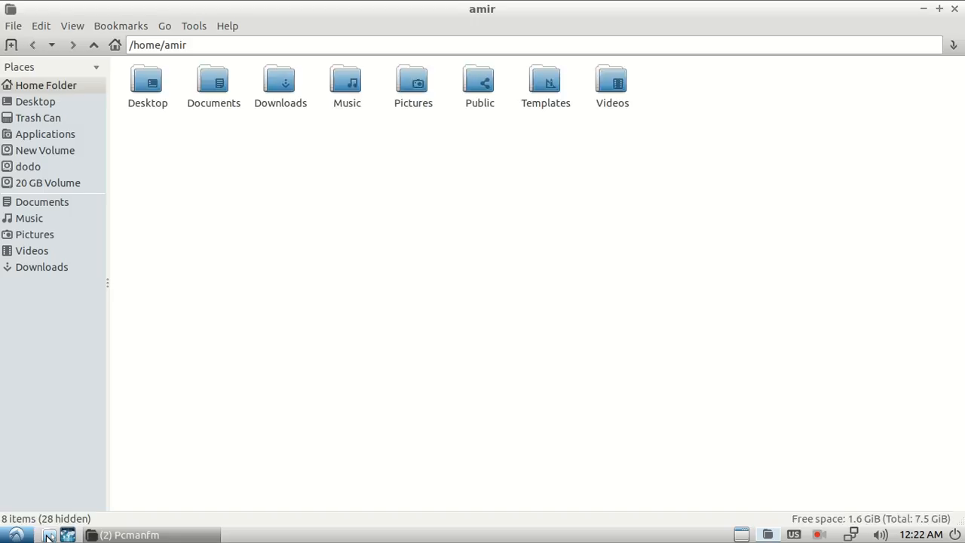
pyautogui.moveTo(383, 89)
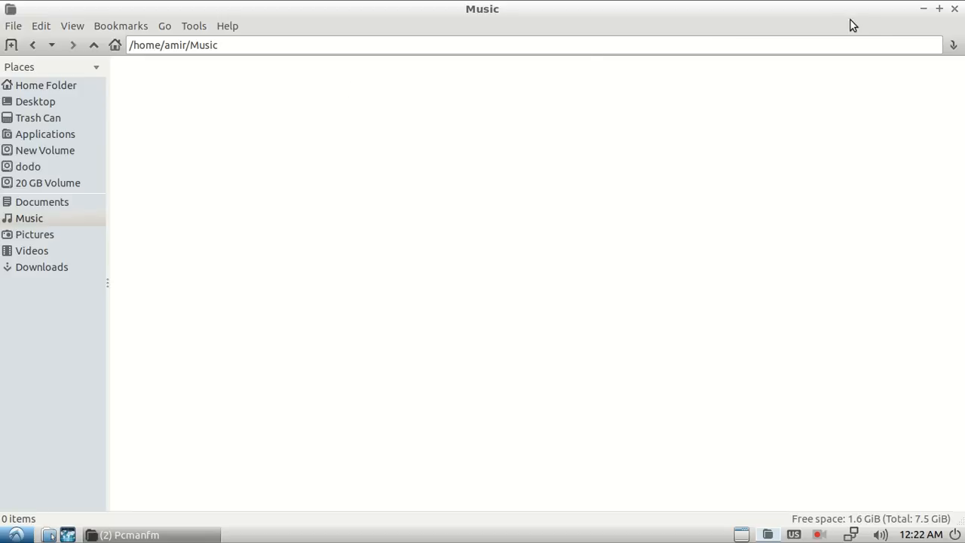
pyautogui.moveTo(919, 18)
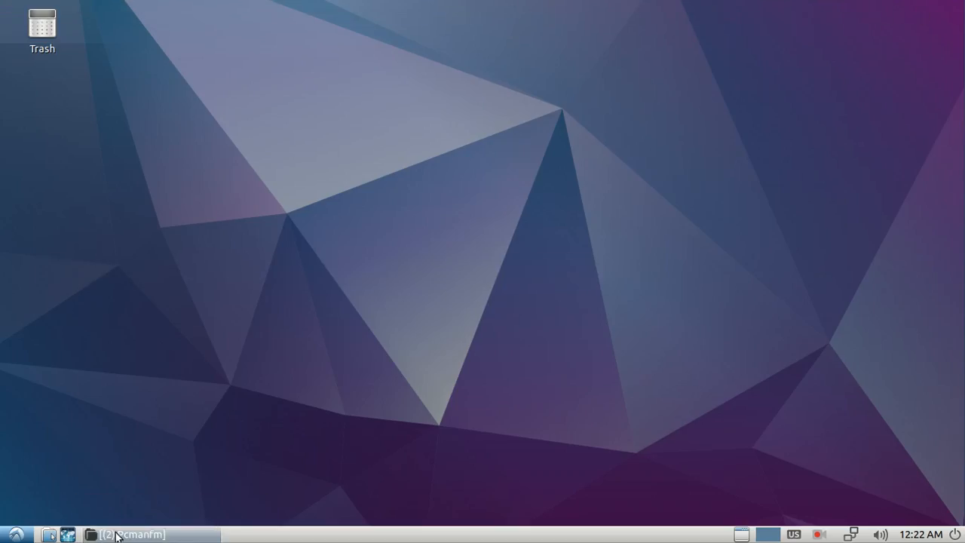
pyautogui.click(117, 534)
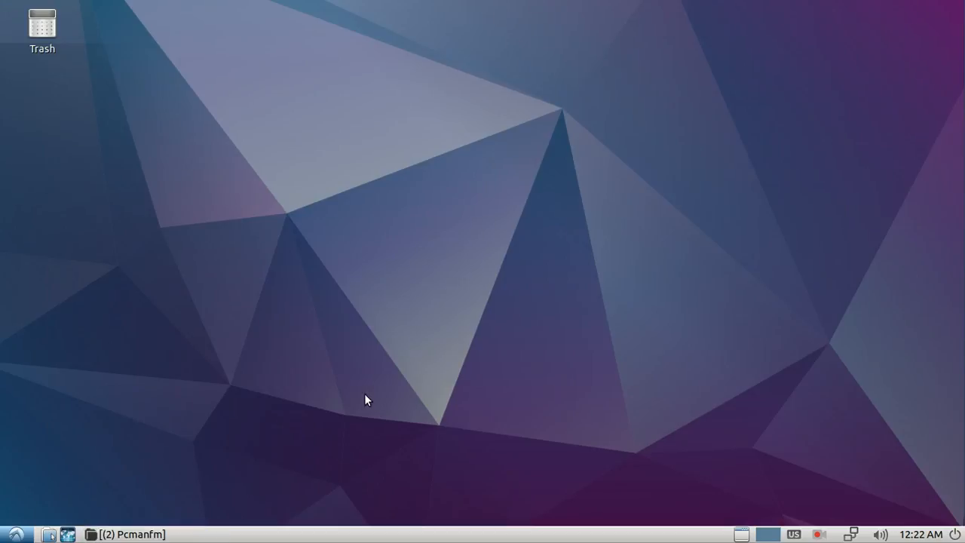
pyautogui.moveTo(405, 537)
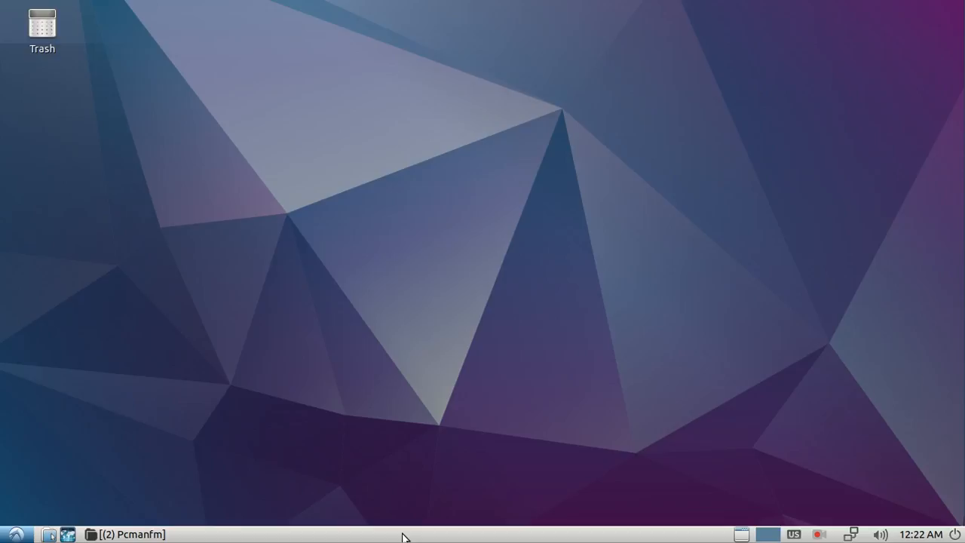
pyautogui.moveTo(413, 538)
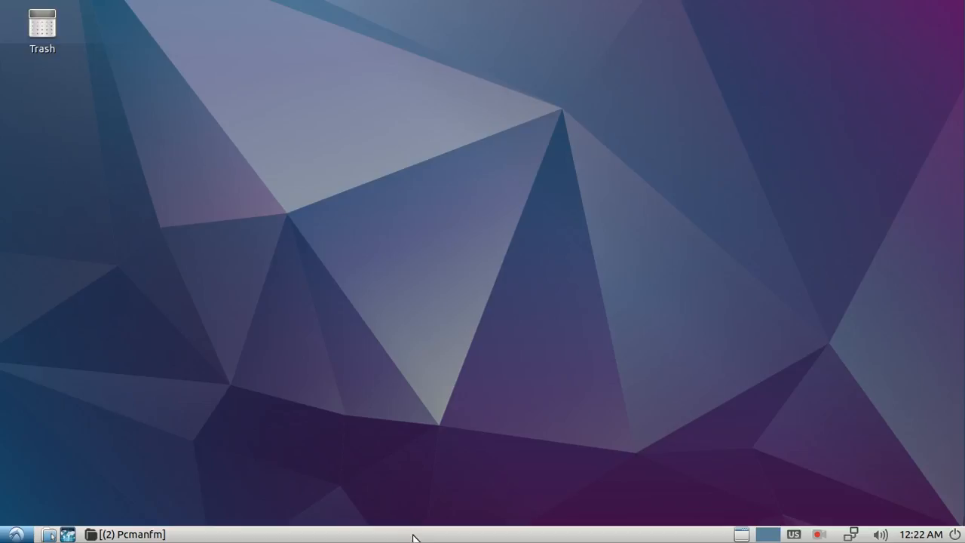
pyautogui.moveTo(362, 539)
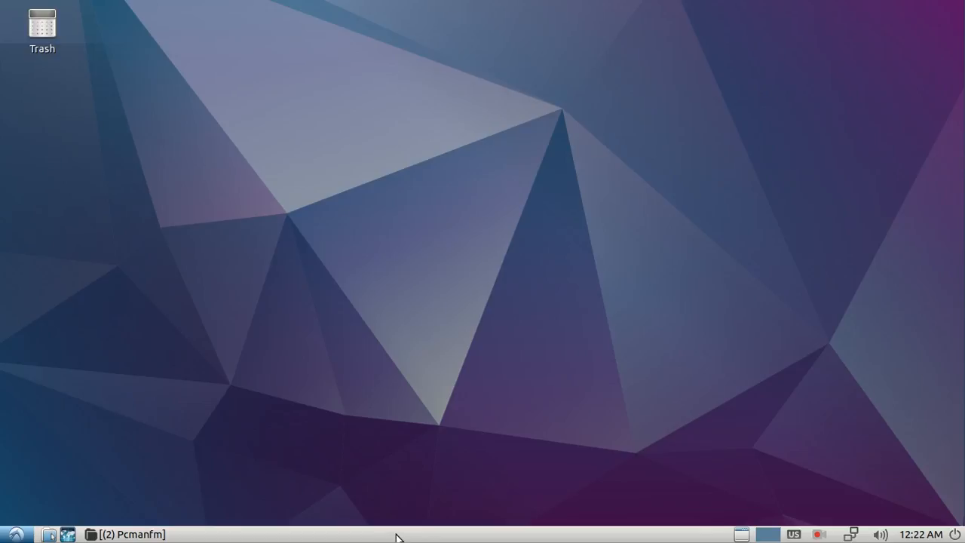
# - Bring up Panel Preferences on the Panel Applets list with Application Launch and Task Bar selected
pyautogui.rightClick(398, 534)
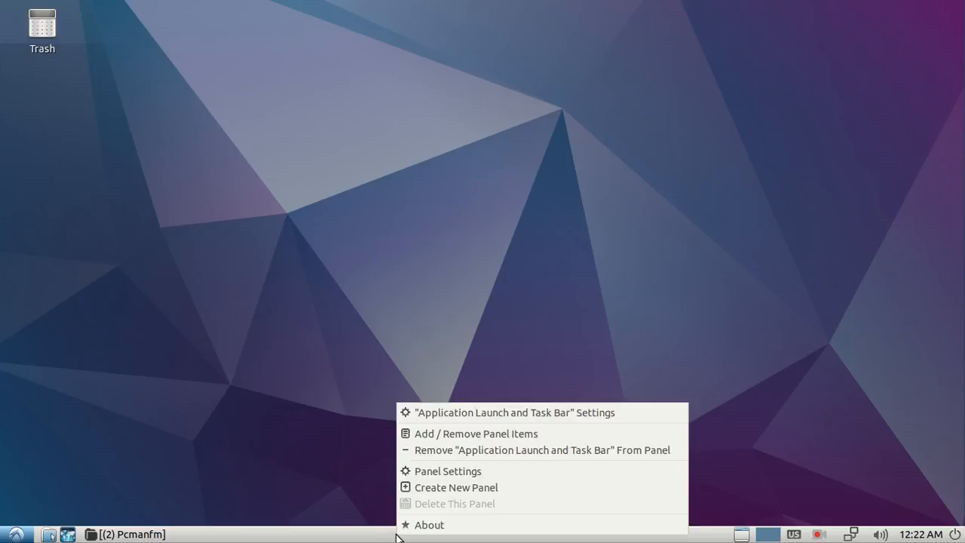
pyautogui.moveTo(448, 471)
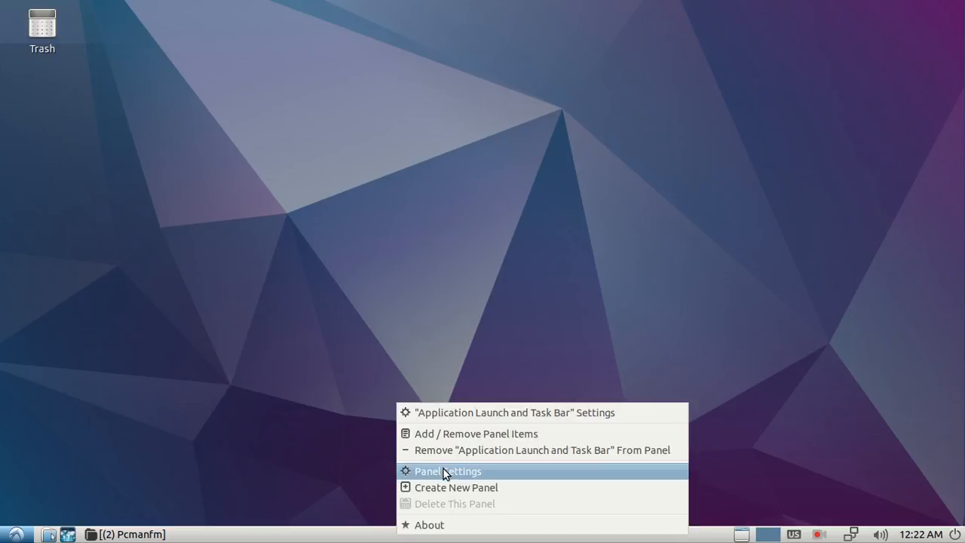
pyautogui.click(448, 470)
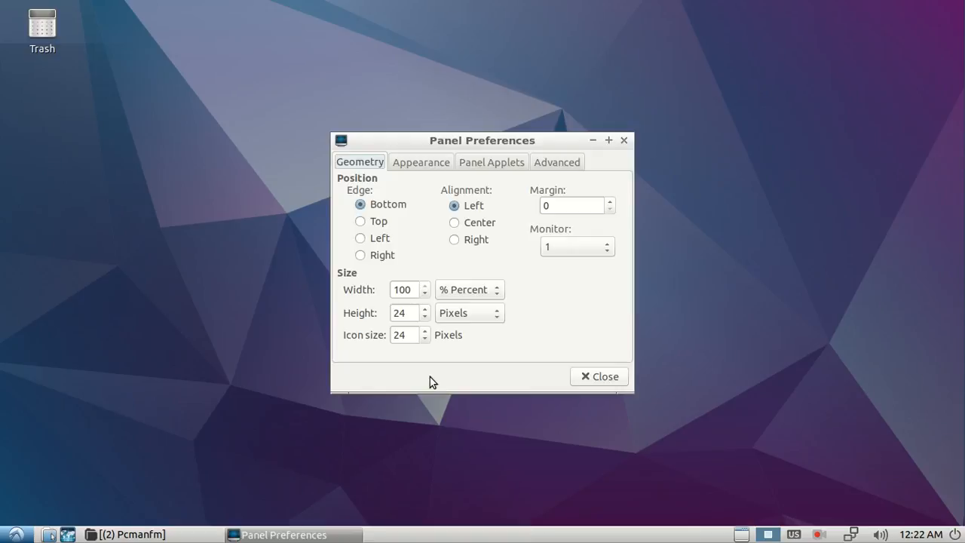
pyautogui.moveTo(496, 164)
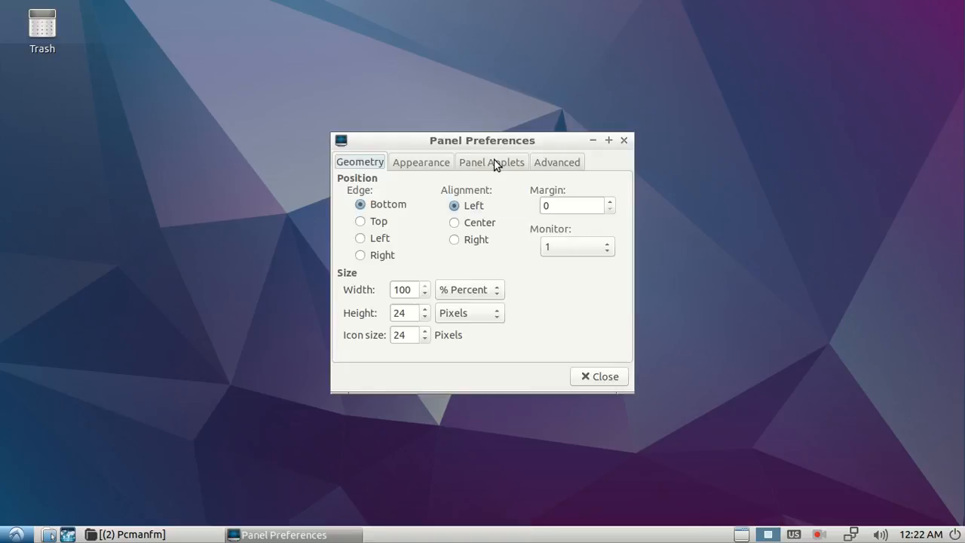
pyautogui.click(491, 161)
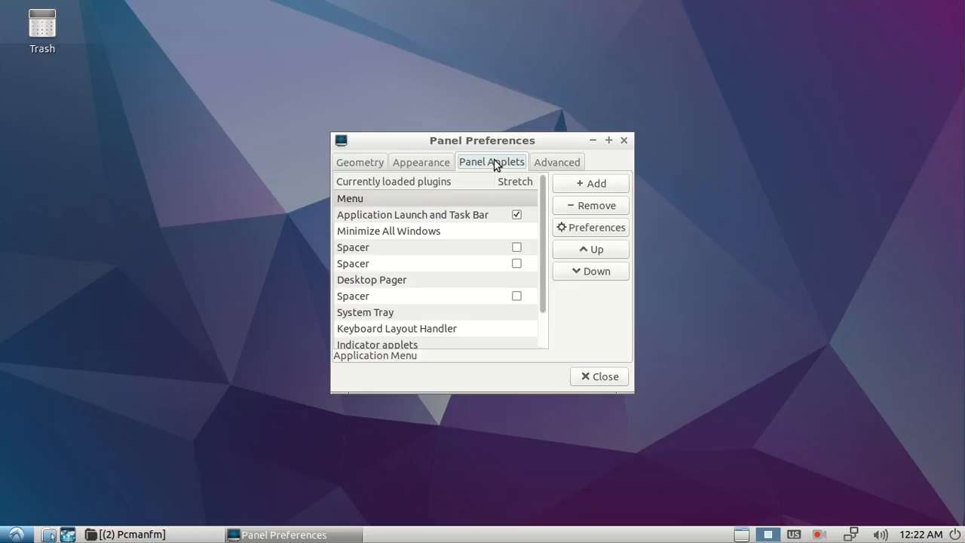
pyautogui.moveTo(362, 219)
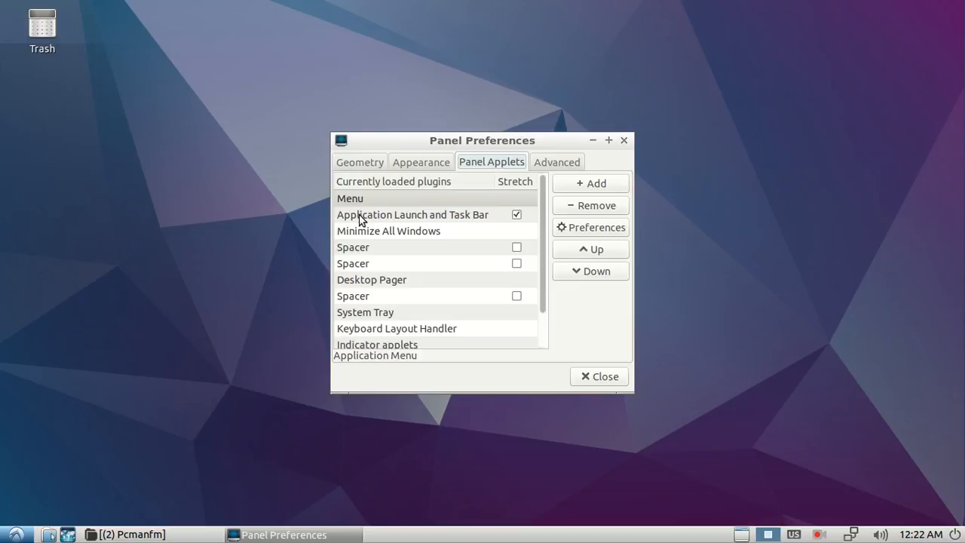
pyautogui.click(412, 214)
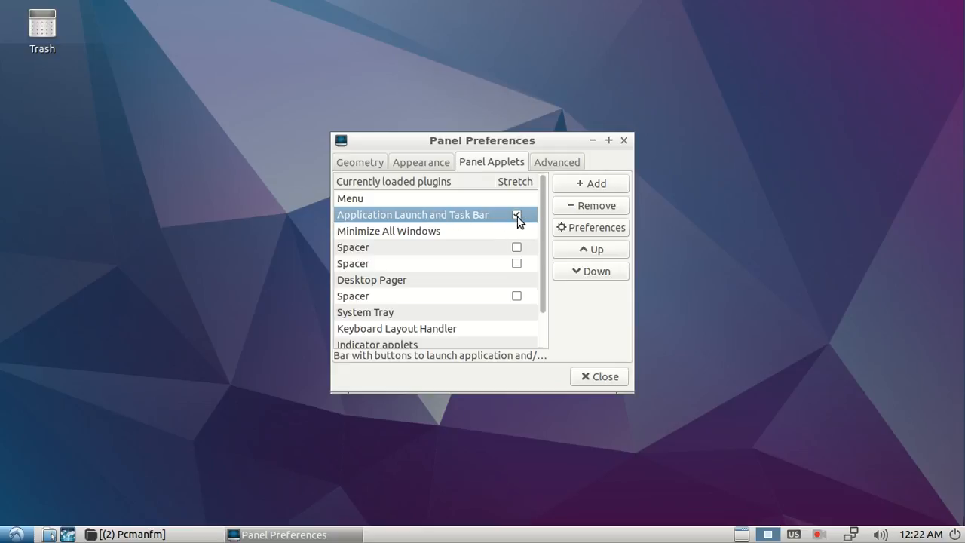
pyautogui.moveTo(519, 225)
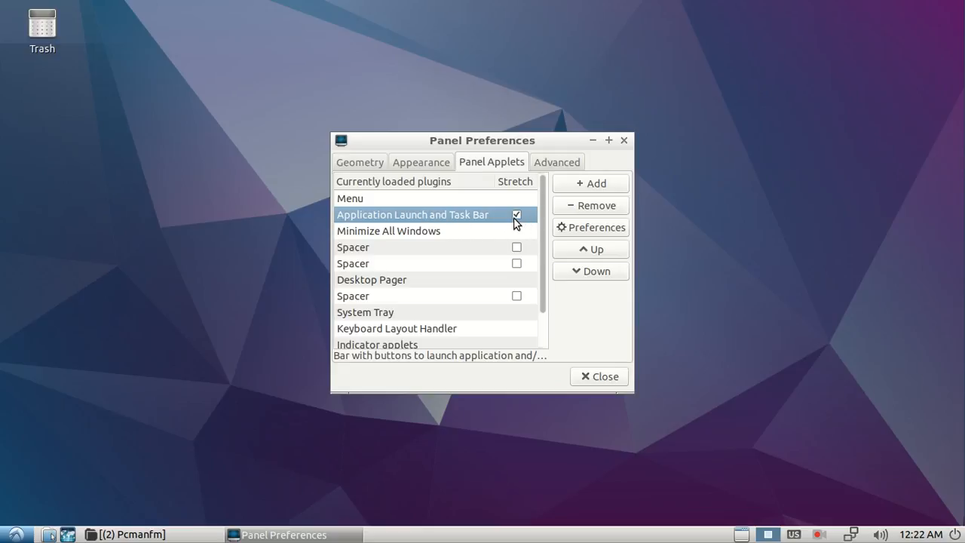
pyautogui.moveTo(426, 230)
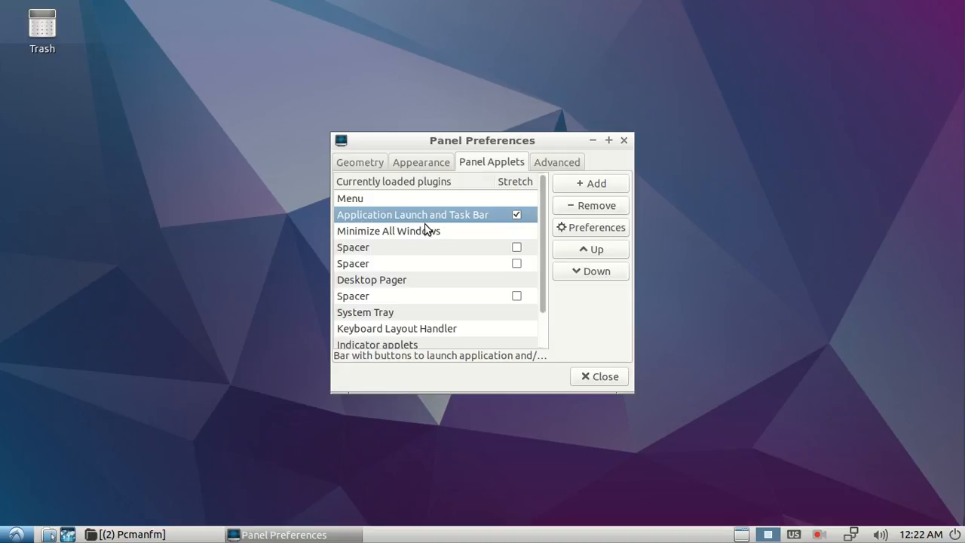
pyautogui.moveTo(414, 224)
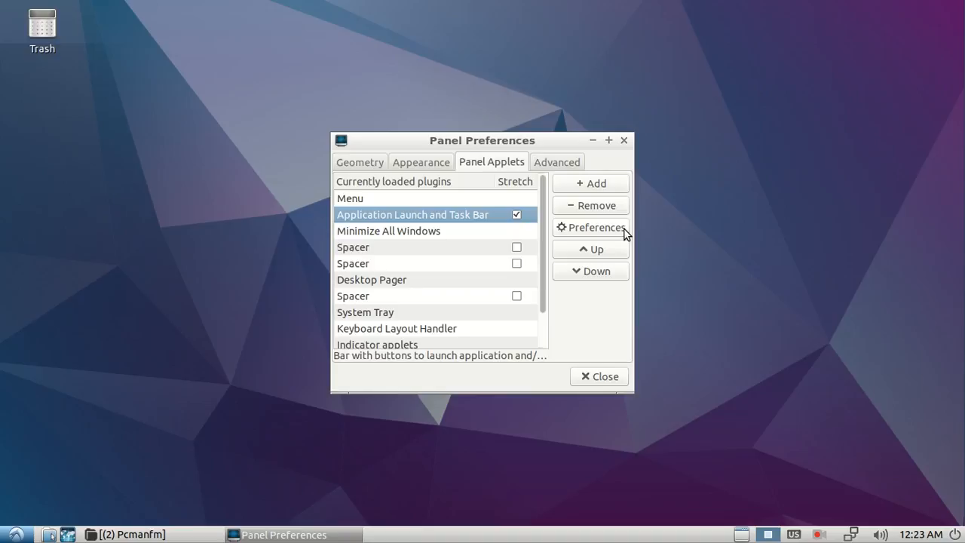
# - In the applet's Taskbar settings, uncheck 'Combine multiple application windows into a single button' and close
pyautogui.click(590, 227)
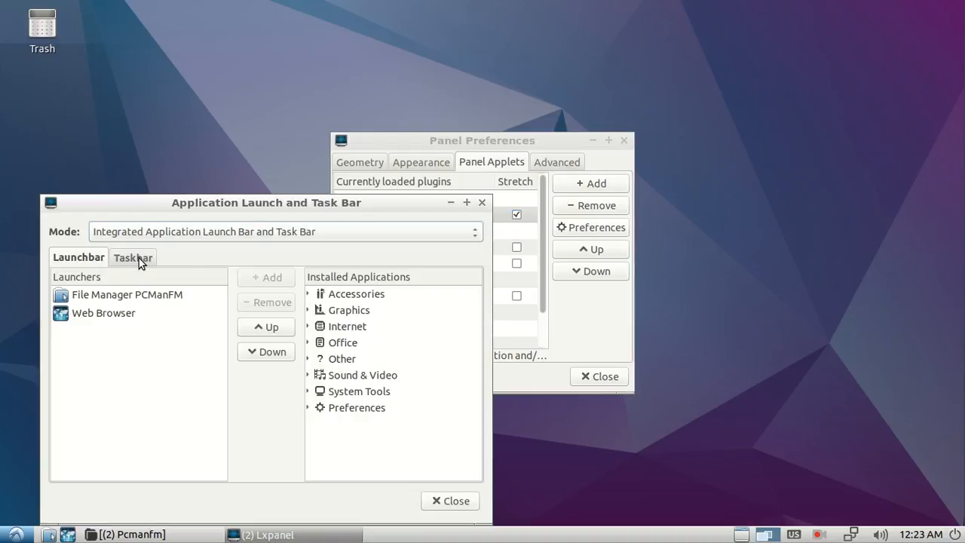
pyautogui.click(133, 257)
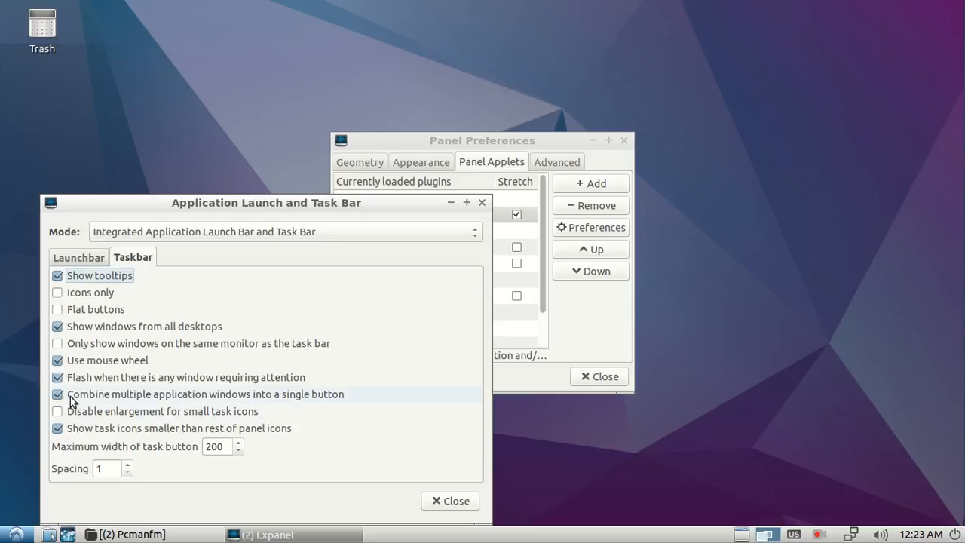
pyautogui.moveTo(74, 402)
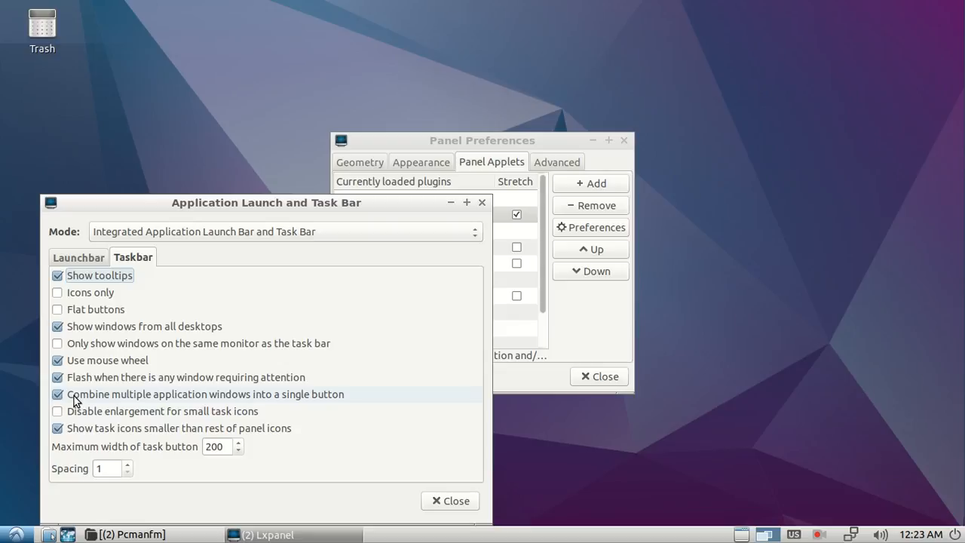
pyautogui.click(57, 394)
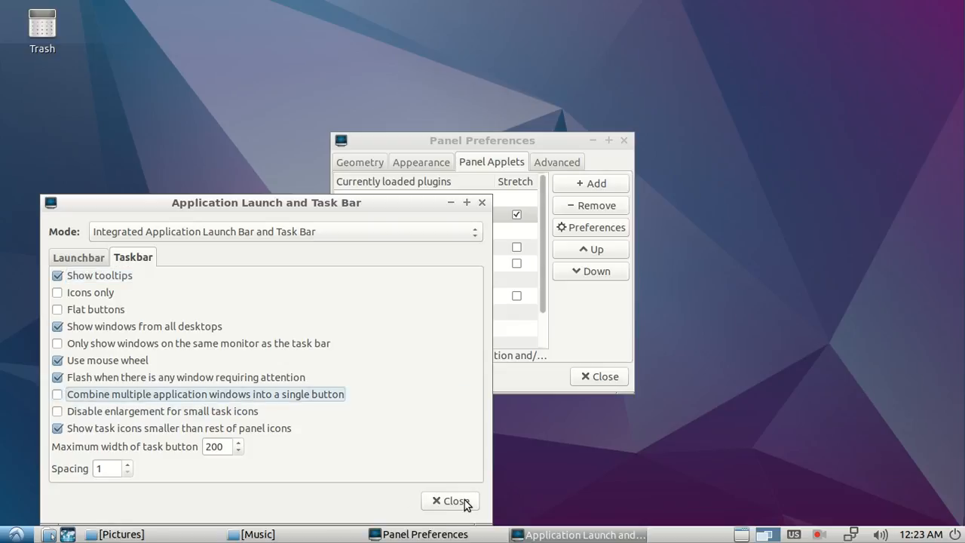
pyautogui.click(450, 500)
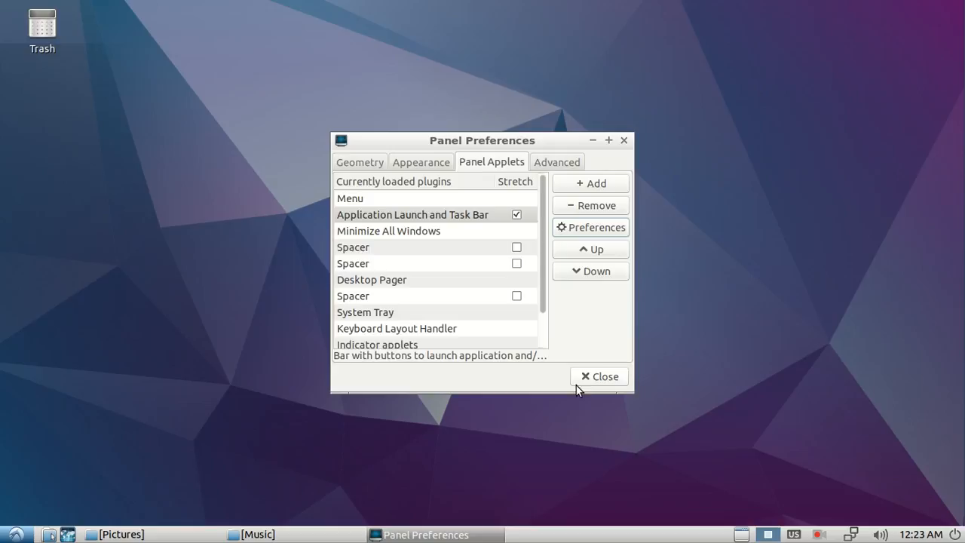
# - Close Panel Preferences, leaving separate taskbar buttons for the file manager windows
pyautogui.click(600, 376)
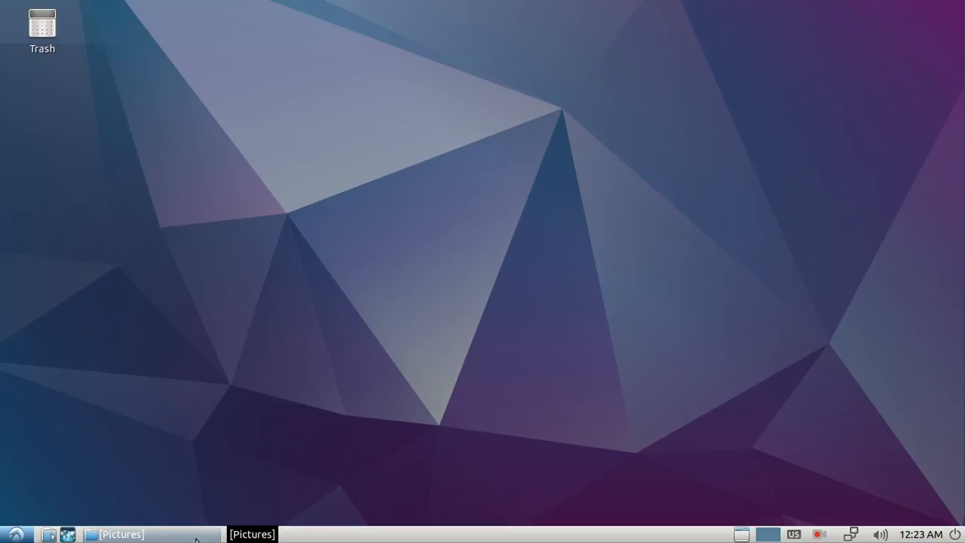
pyautogui.moveTo(205, 540)
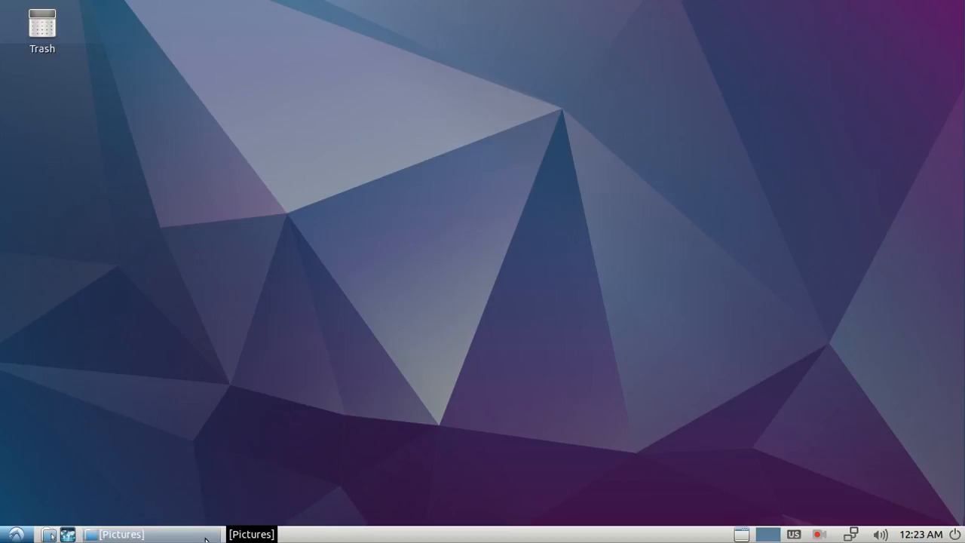
pyautogui.moveTo(197, 536)
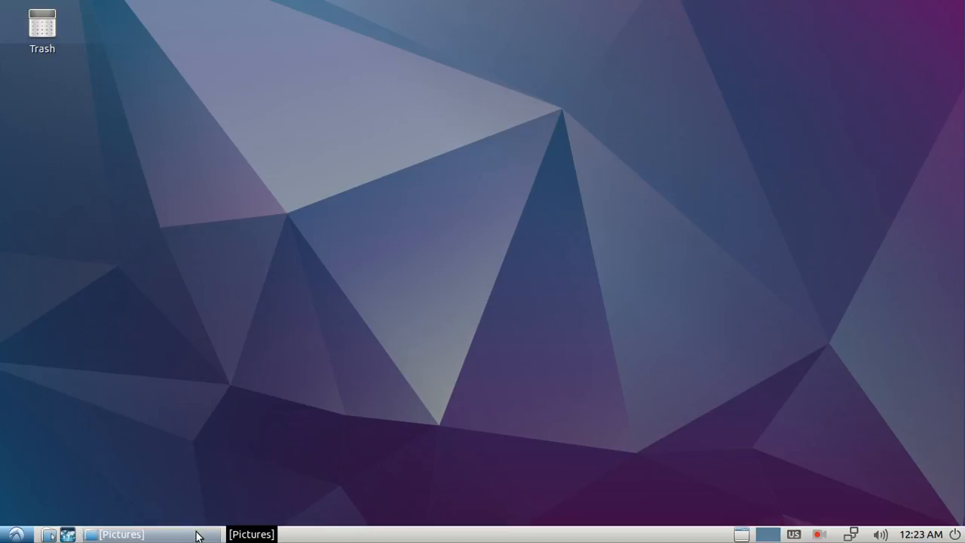
pyautogui.moveTo(202, 537)
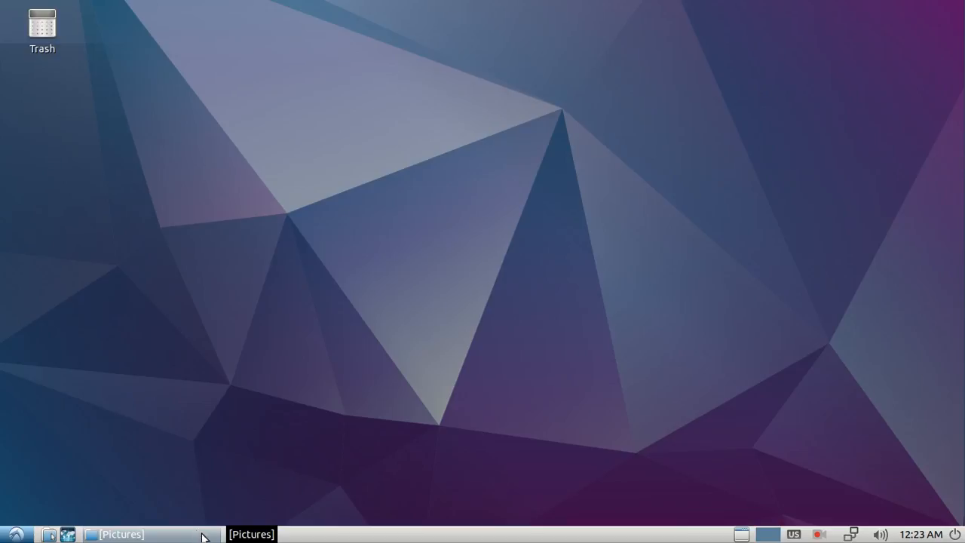